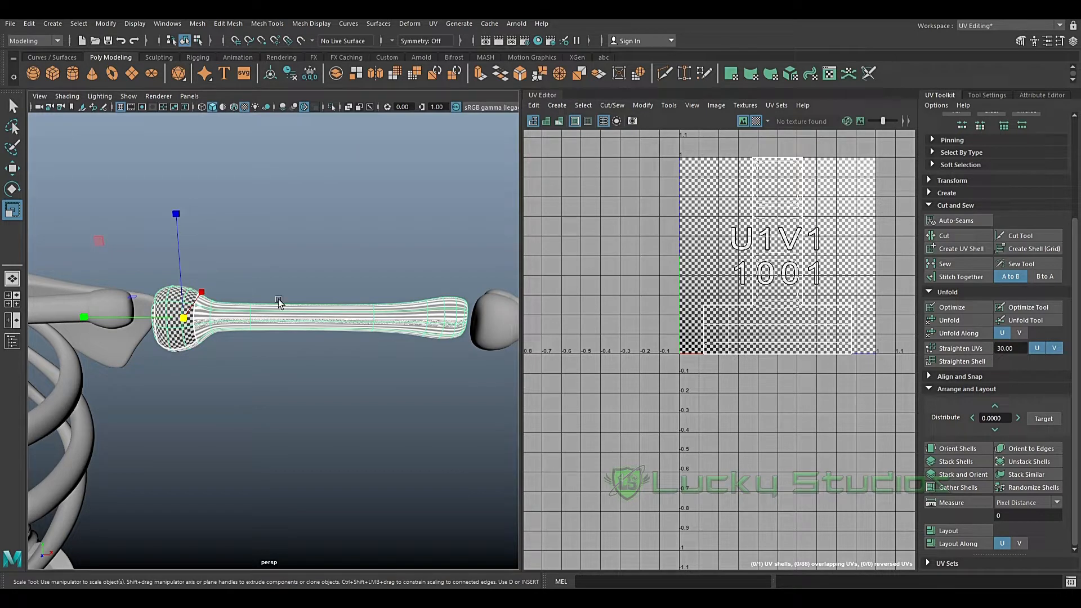
{"action": "mouse_move", "coordinate": [751, 181]}
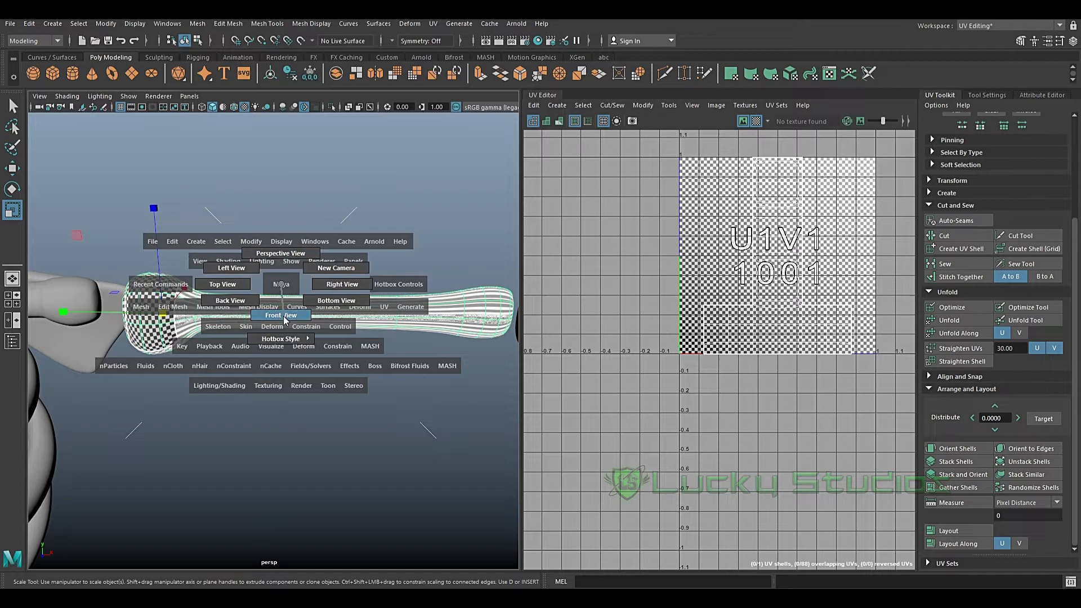
- Switch the viewport to the Front View of the isolated bicep bone
{"action": "left_click", "coordinate": [280, 315]}
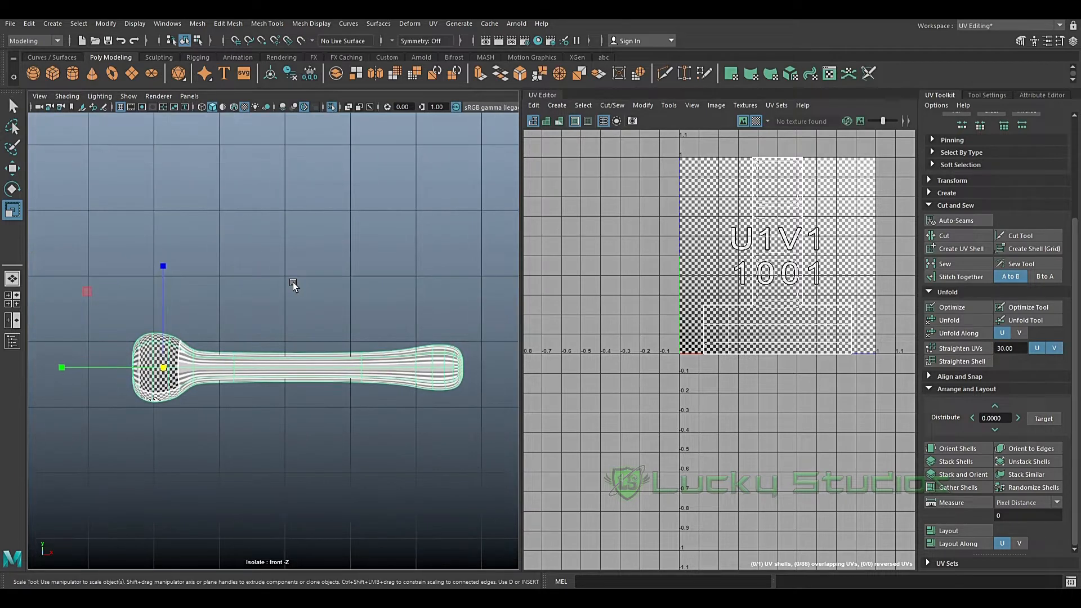
- Switch to edge selection and pick the bone's edge loops plus a lengthwise seam
{"action": "left_click", "coordinate": [433, 22]}
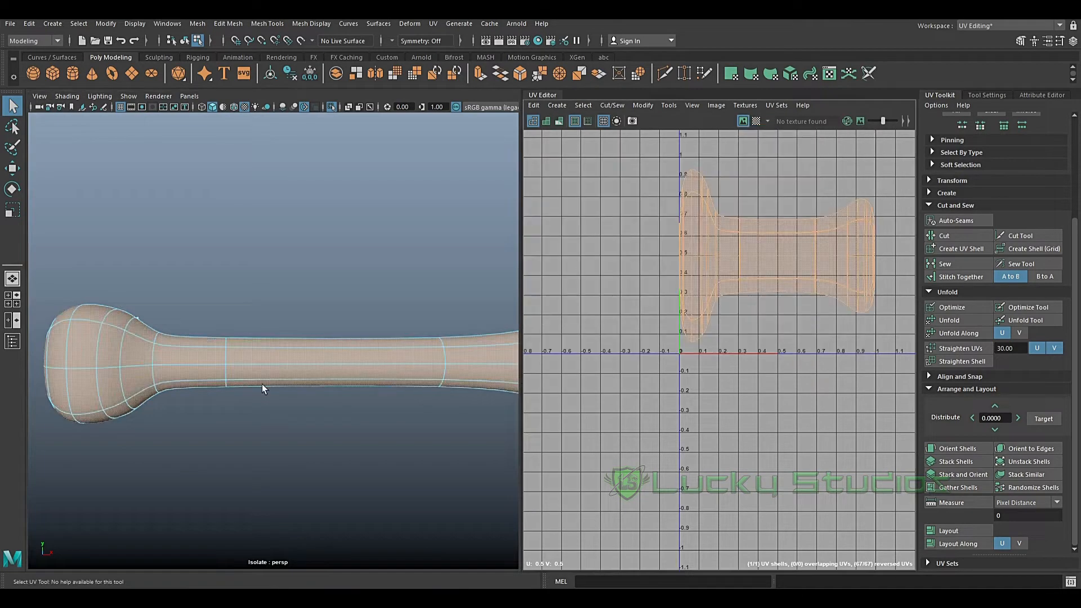
{"action": "right_click", "coordinate": [262, 388]}
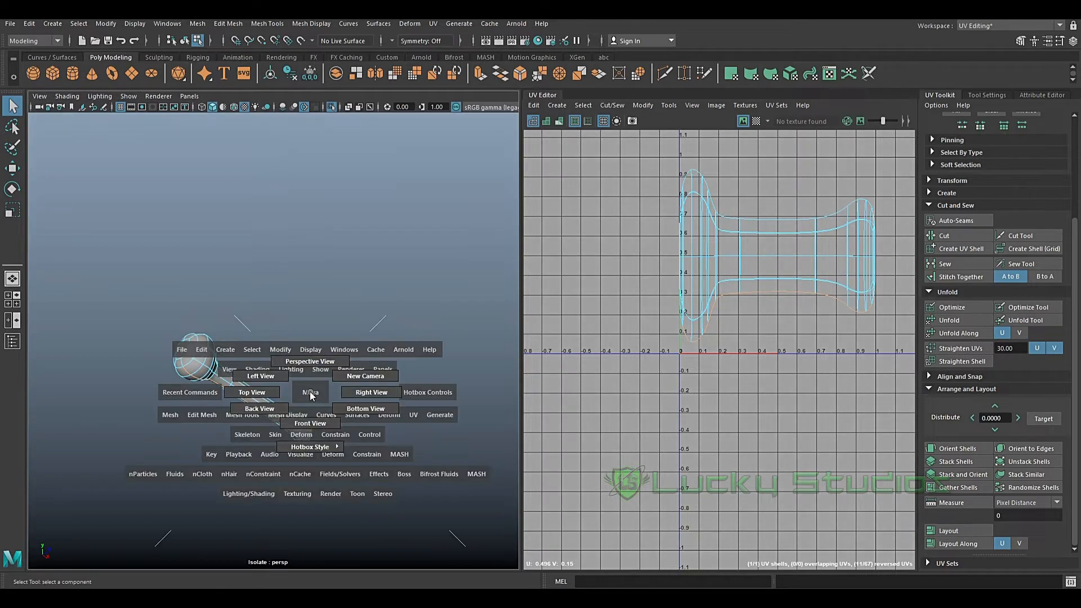
{"action": "left_click", "coordinate": [310, 422]}
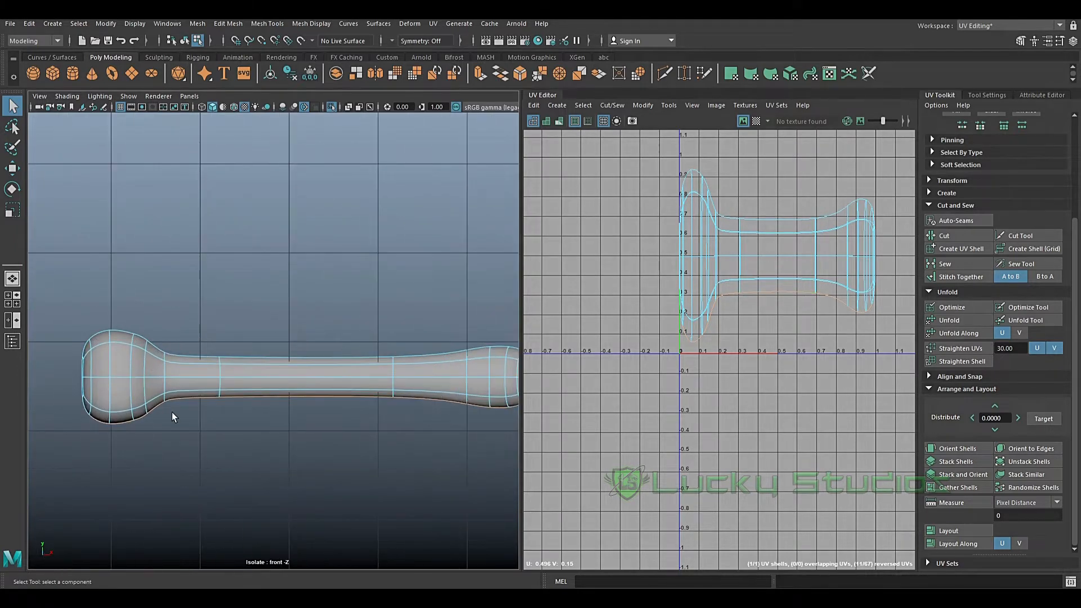
{"action": "scroll", "scroll_direction": "down", "scroll_amount": 3}
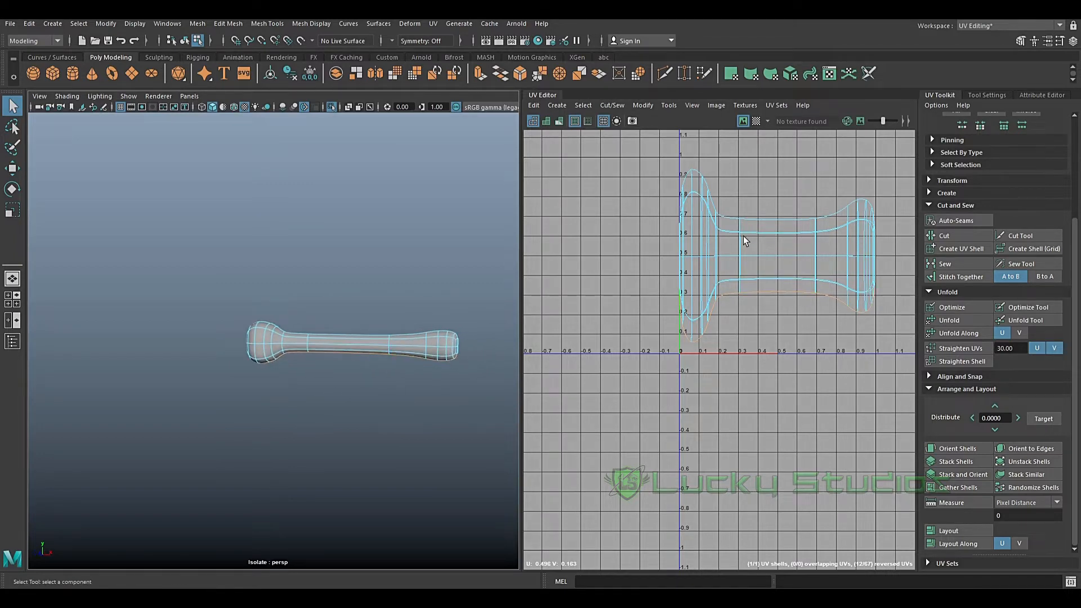
- Cut the UVs along the selected seams and unfold the resulting shells
{"action": "right_click", "coordinate": [743, 239]}
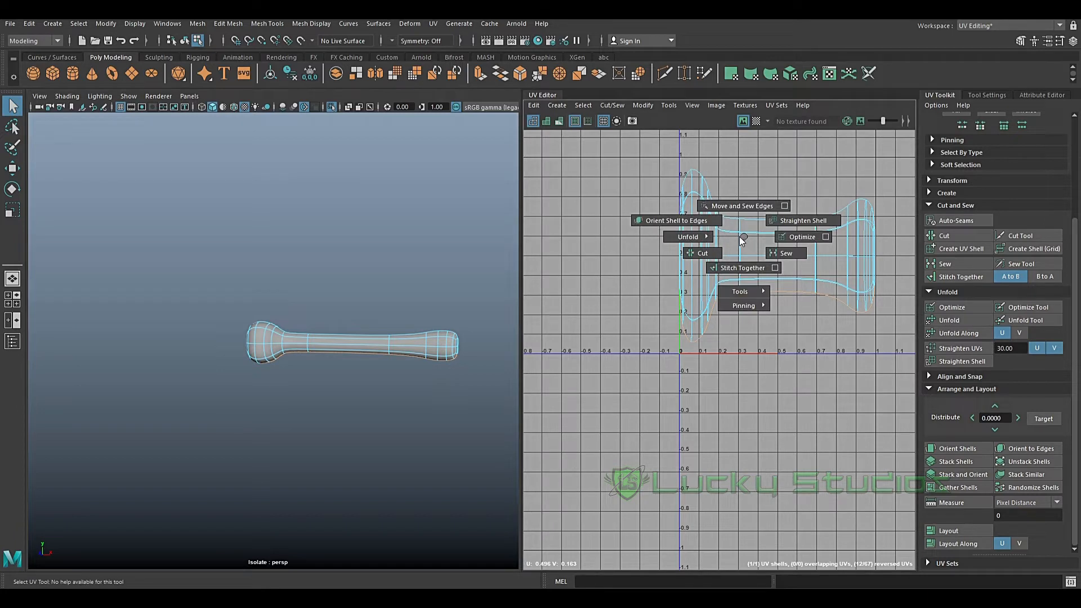
{"action": "left_click", "coordinate": [687, 236]}
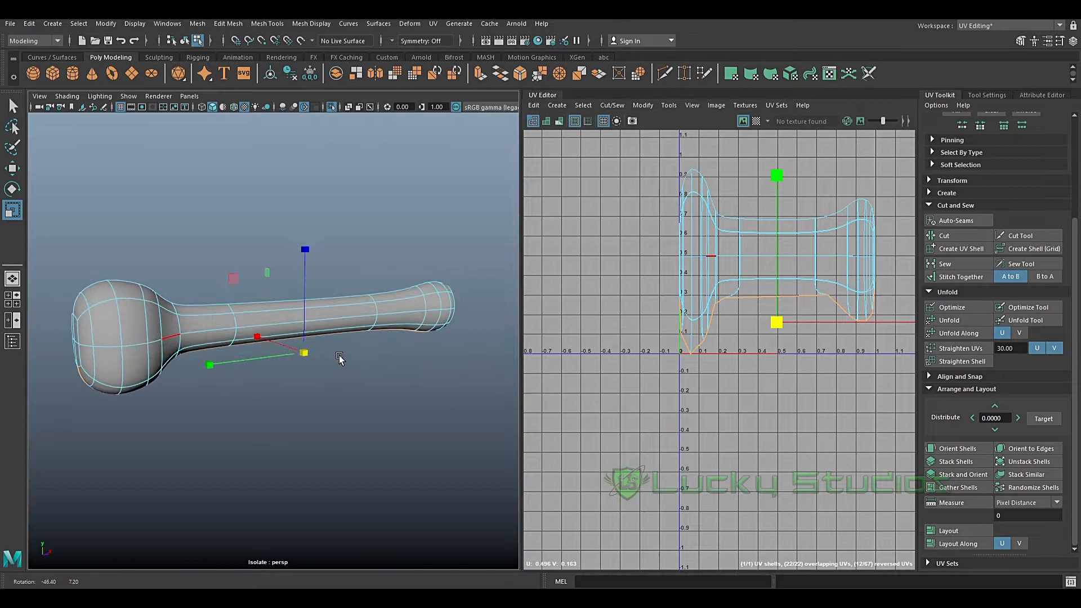
{"action": "left_click", "coordinate": [961, 474]}
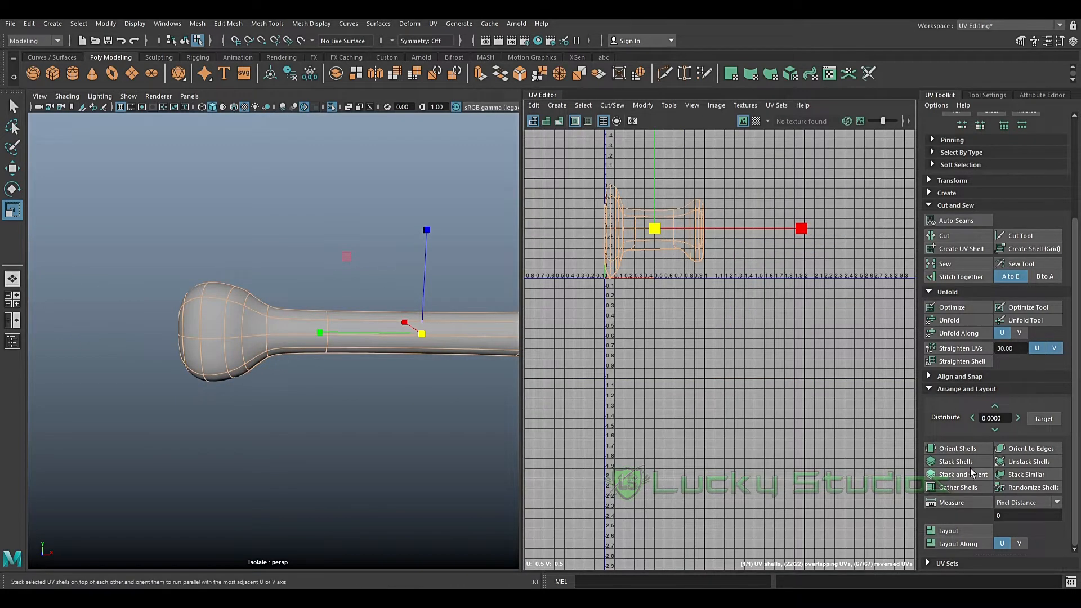
{"action": "left_click", "coordinate": [949, 320]}
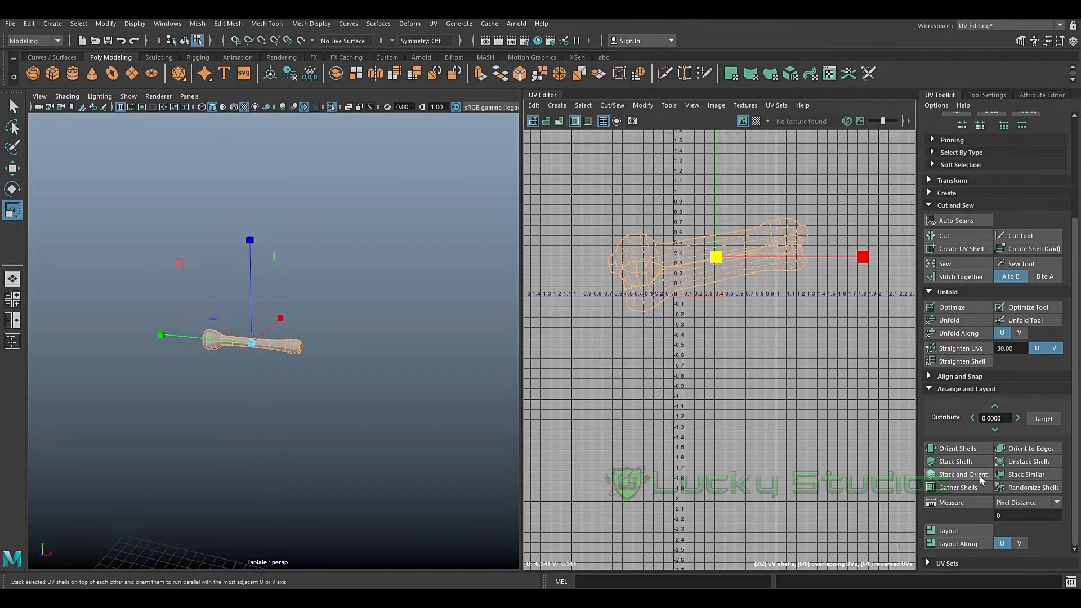
- Lay out the stacked bone shells inside the U1V1 tile with checker display
{"action": "left_click", "coordinate": [948, 531]}
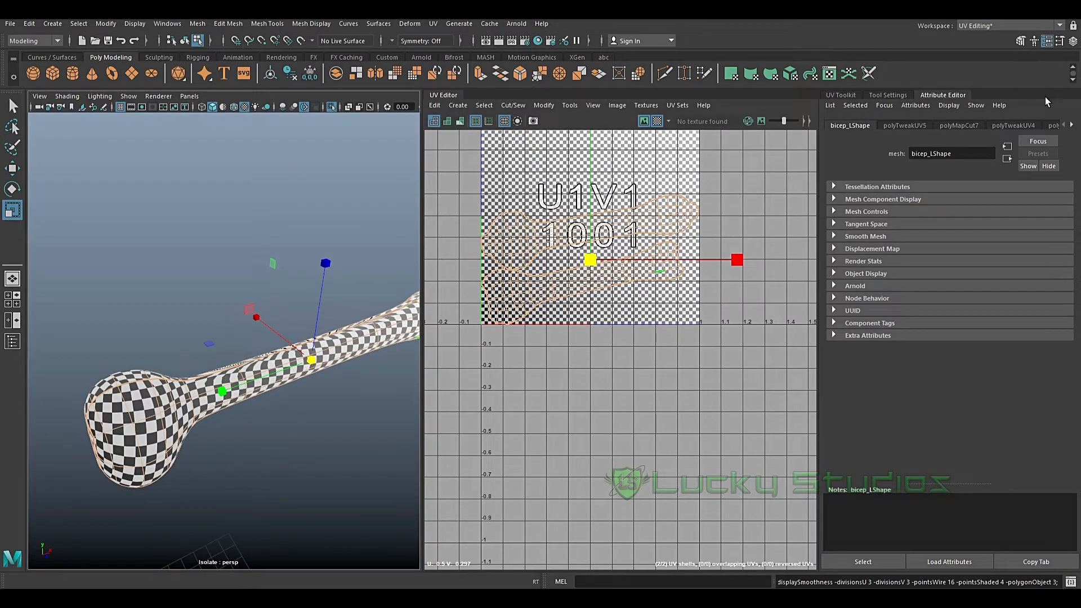
- Return to object mode and expand bicep_LShape's Smooth Mesh and OpenSubdiv Controls
{"action": "right_click", "coordinate": [230, 275]}
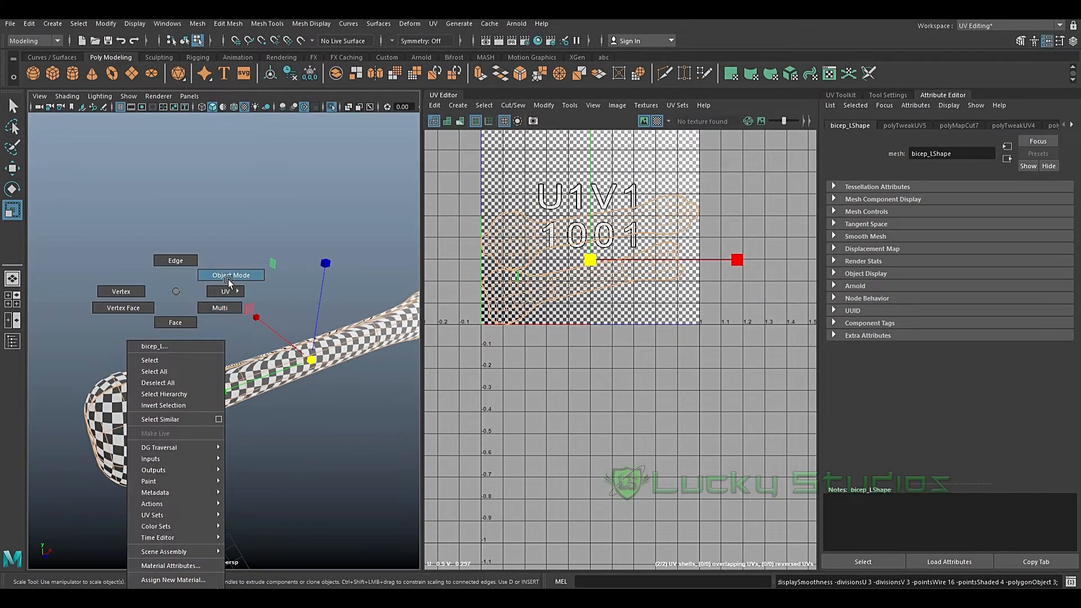
{"action": "left_click", "coordinate": [231, 275]}
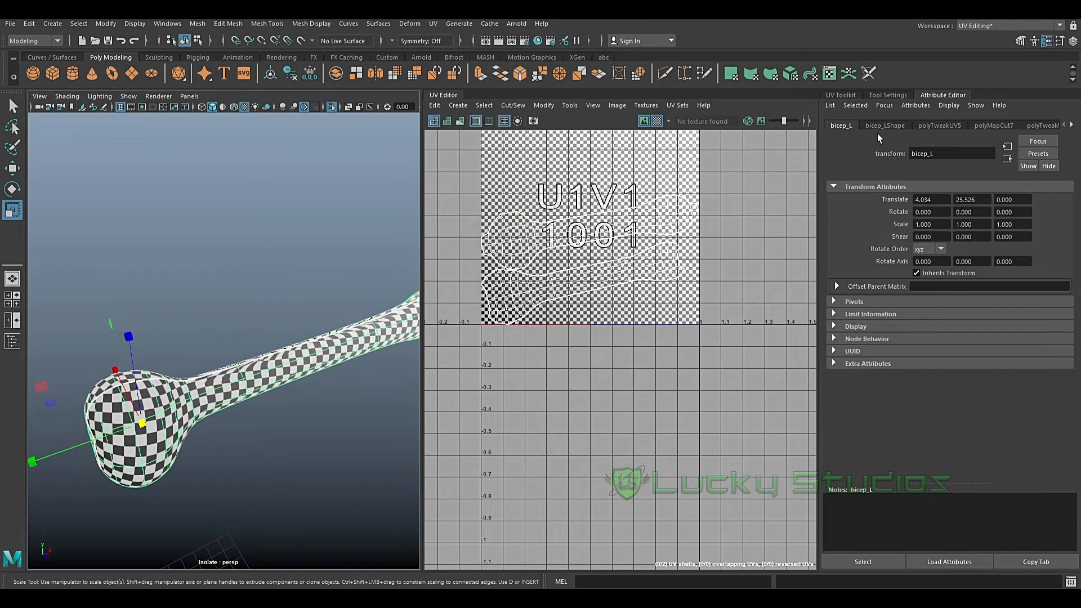
{"action": "left_click", "coordinate": [885, 125]}
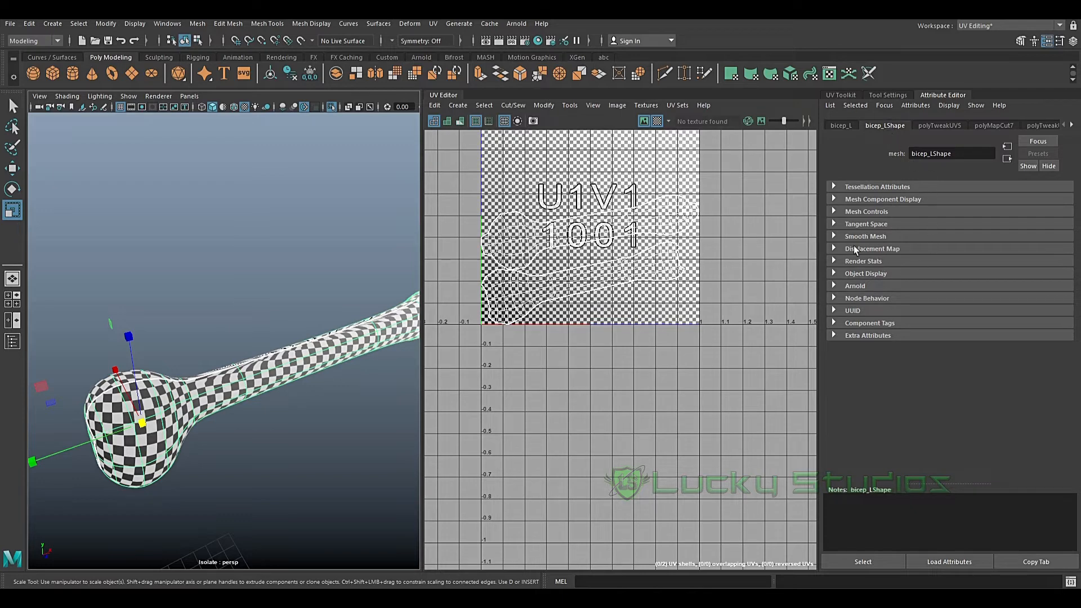
{"action": "left_click", "coordinate": [865, 235]}
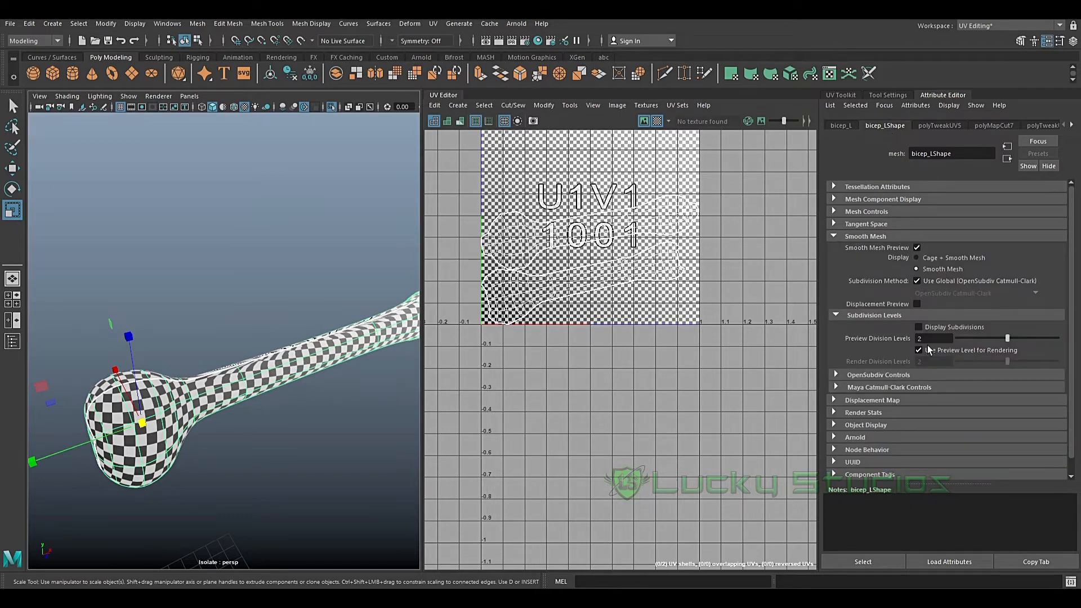
{"action": "mouse_move", "coordinate": [842, 380]}
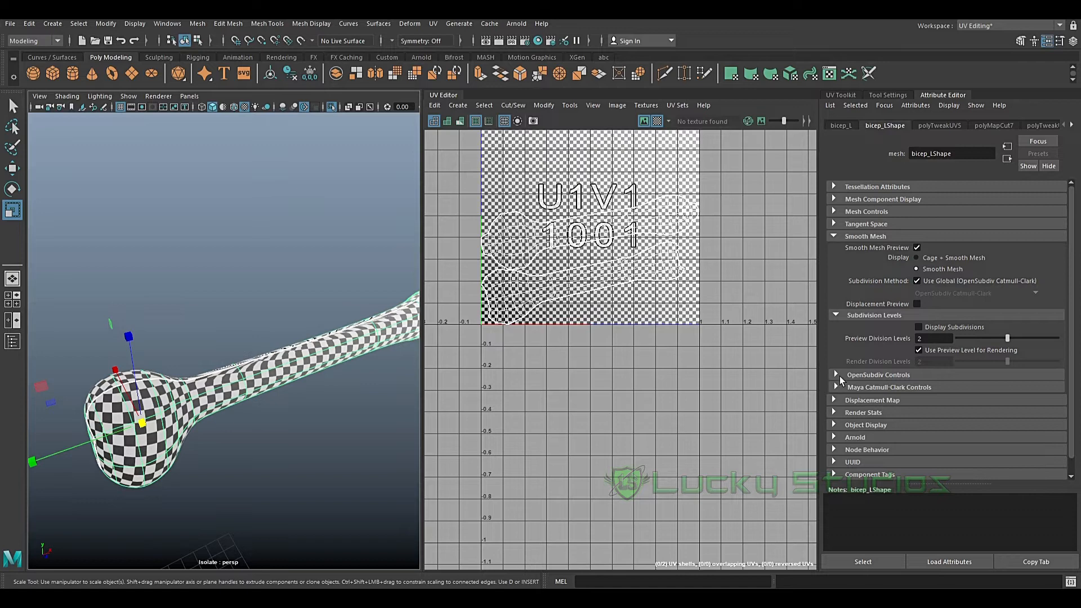
{"action": "left_click", "coordinate": [835, 374]}
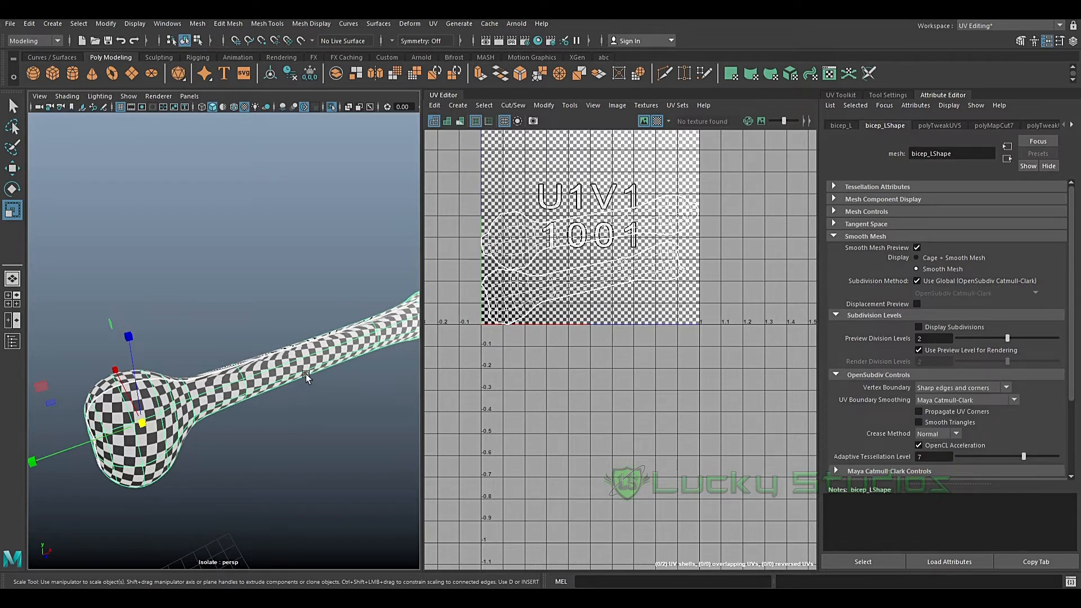
{"action": "mouse_move", "coordinate": [975, 428]}
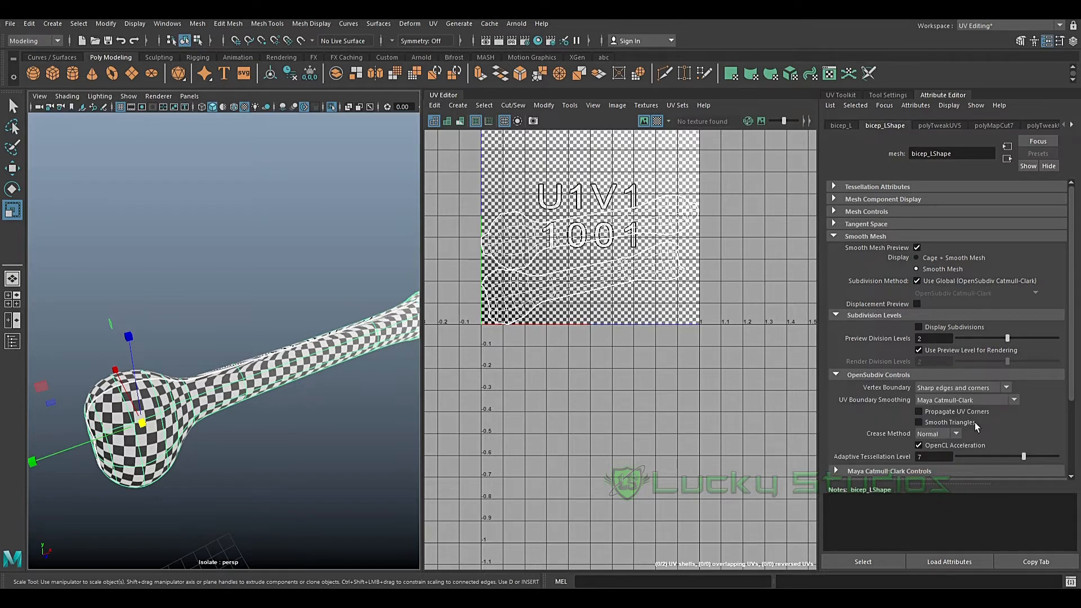
{"action": "mouse_move", "coordinate": [899, 389]}
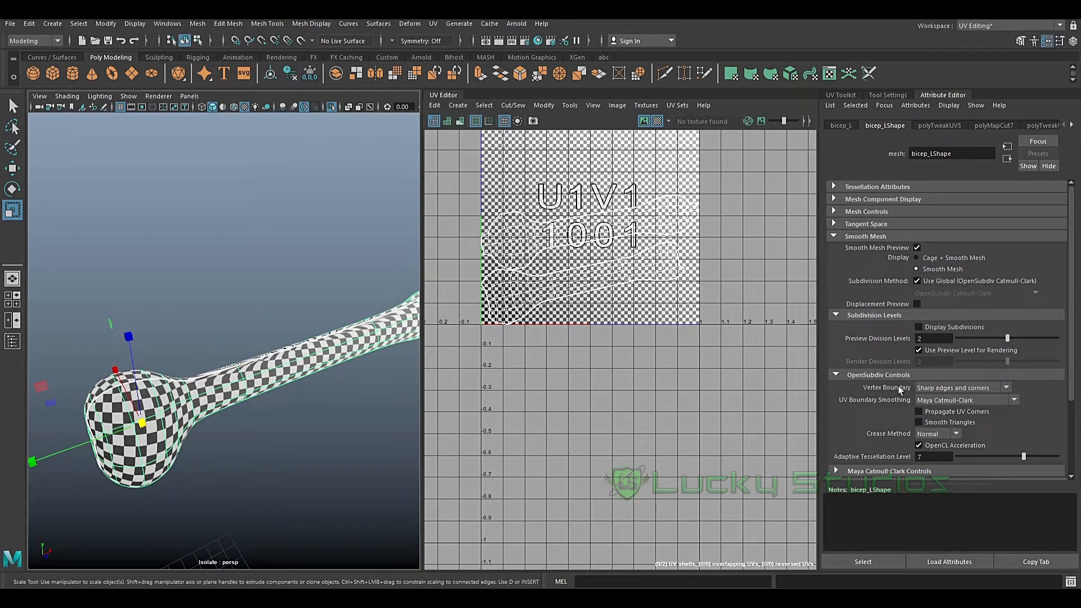
{"action": "mouse_move", "coordinate": [250, 394]}
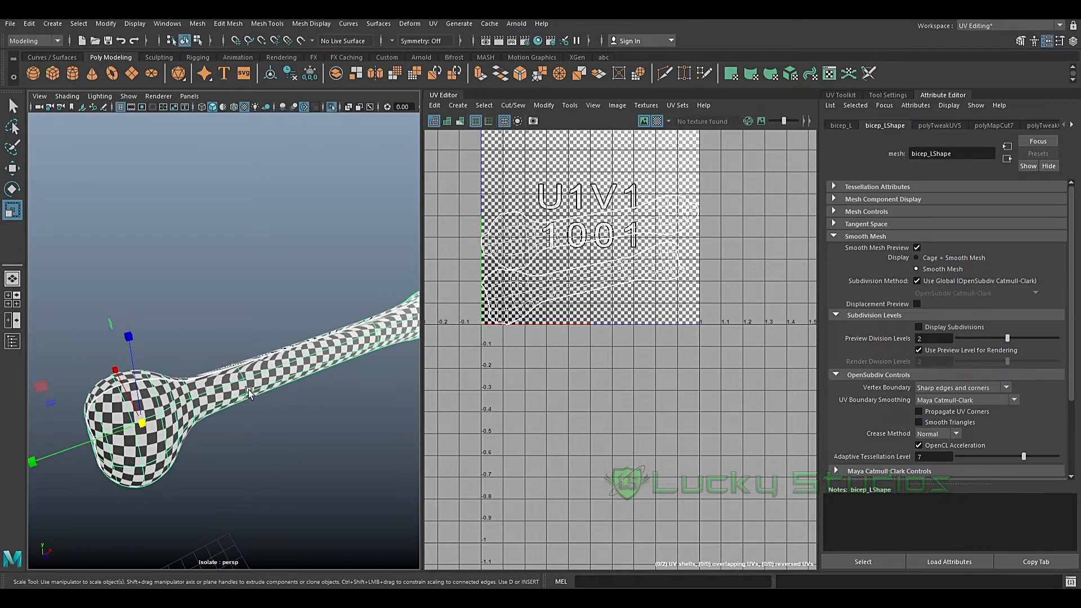
{"action": "mouse_move", "coordinate": [200, 414]}
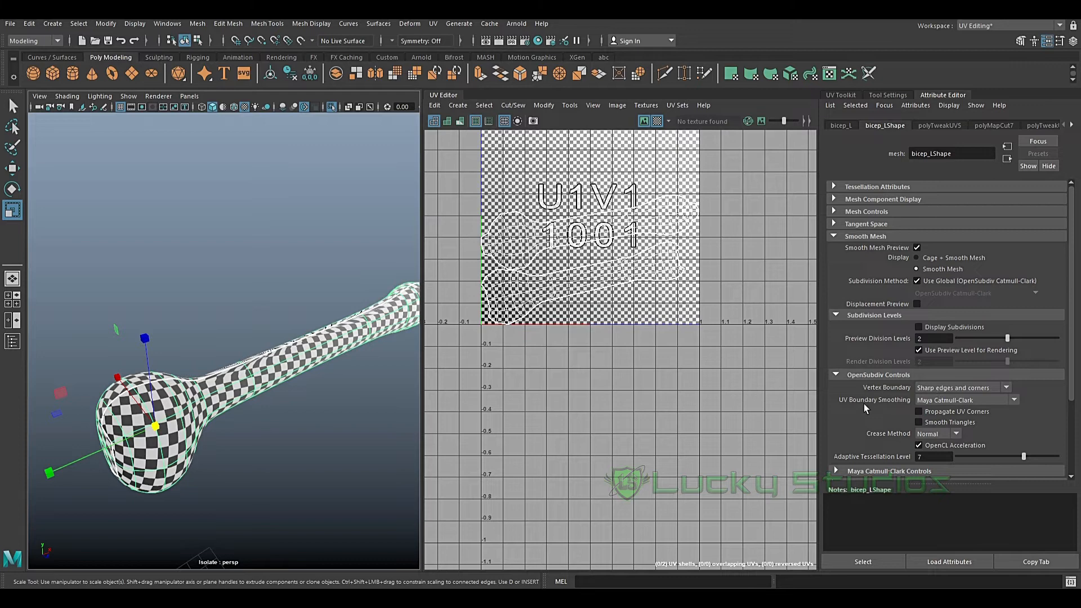
{"action": "mouse_move", "coordinate": [324, 327]}
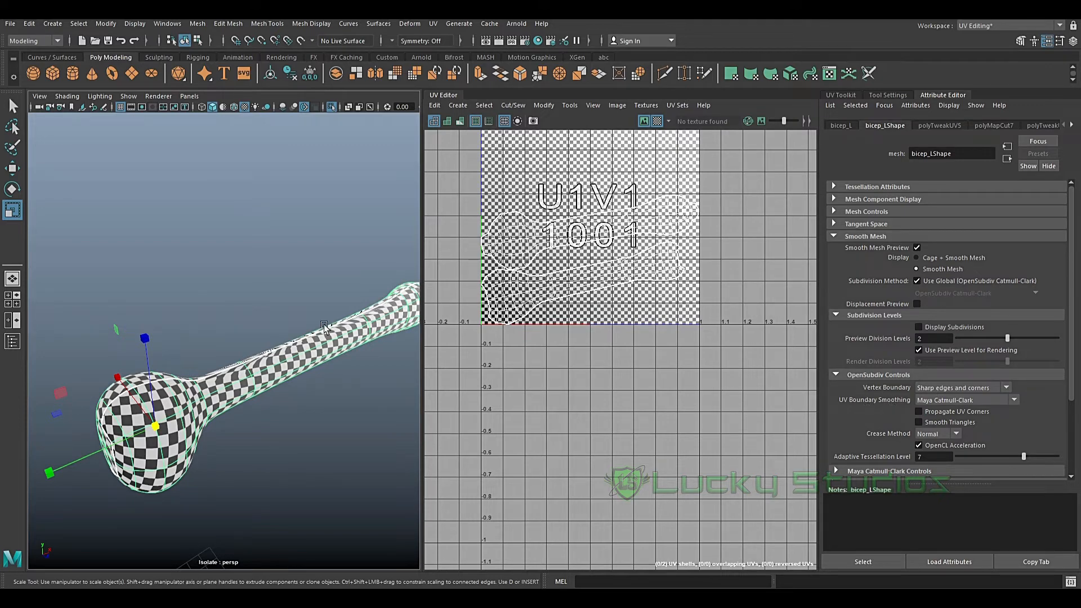
{"action": "mouse_move", "coordinate": [307, 331]}
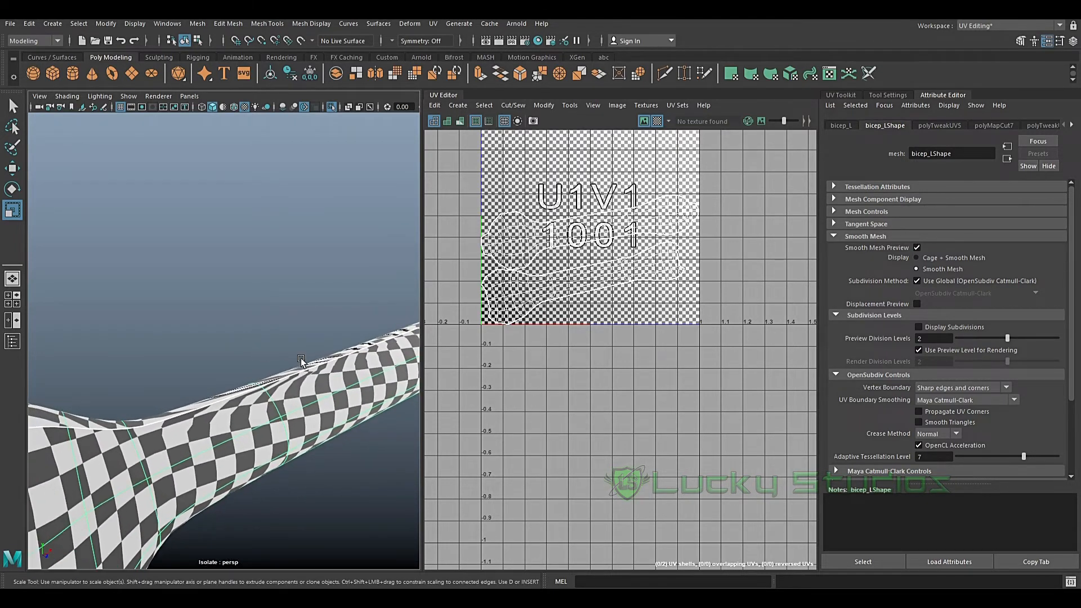
- Choose Preserve Edges and Corners for the bone's UV Boundary Smoothing
{"action": "left_click", "coordinate": [1005, 399]}
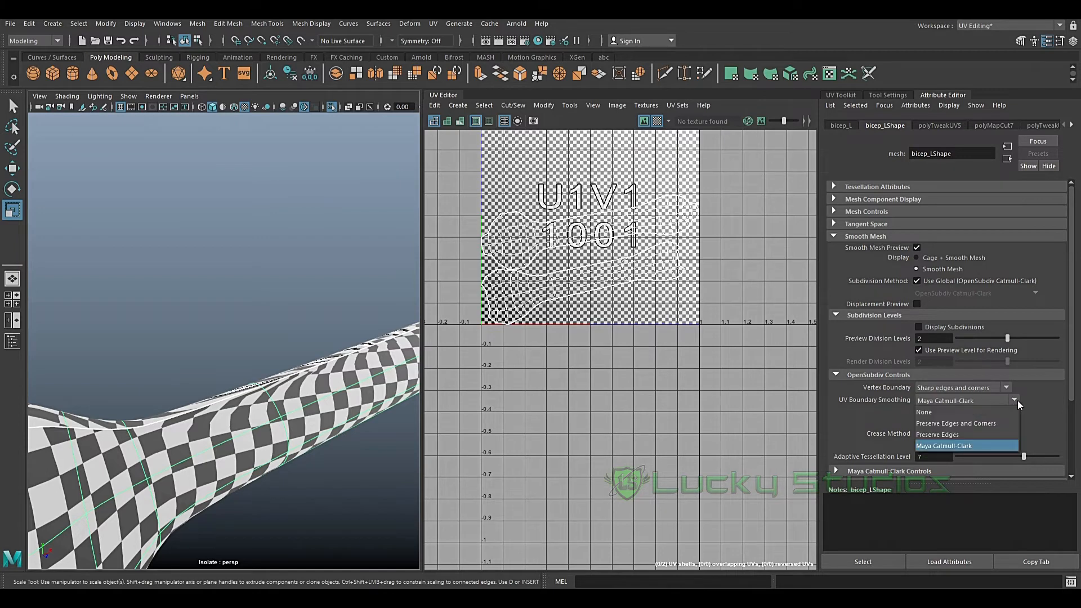
{"action": "mouse_move", "coordinate": [956, 422]}
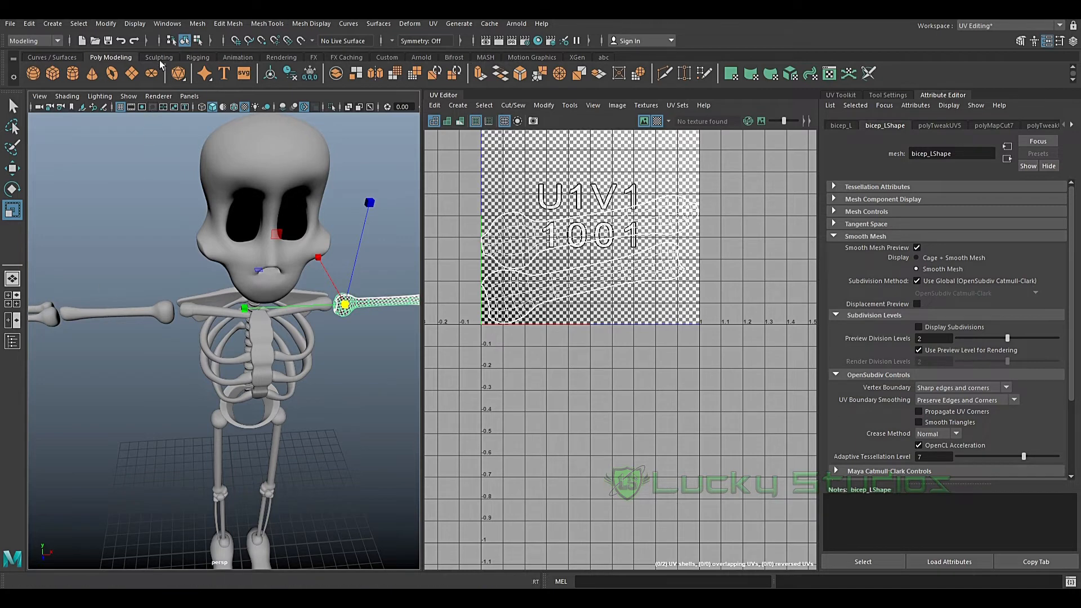
- Bring up the Mesh > Transfer Attributes options for the two arm bones
{"action": "left_click", "coordinate": [197, 23]}
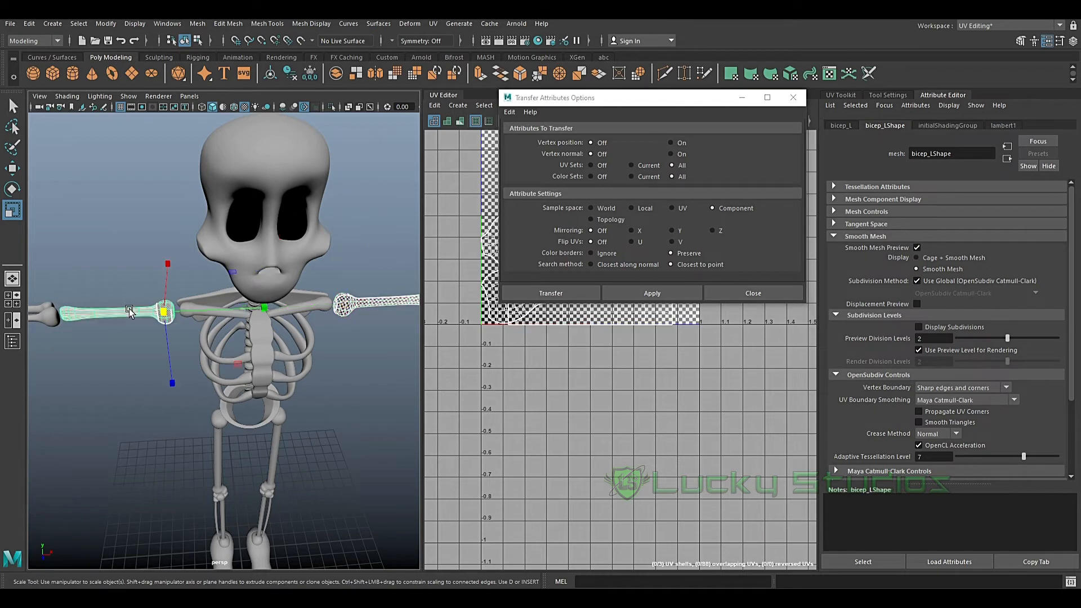
{"action": "left_click", "coordinate": [550, 292]}
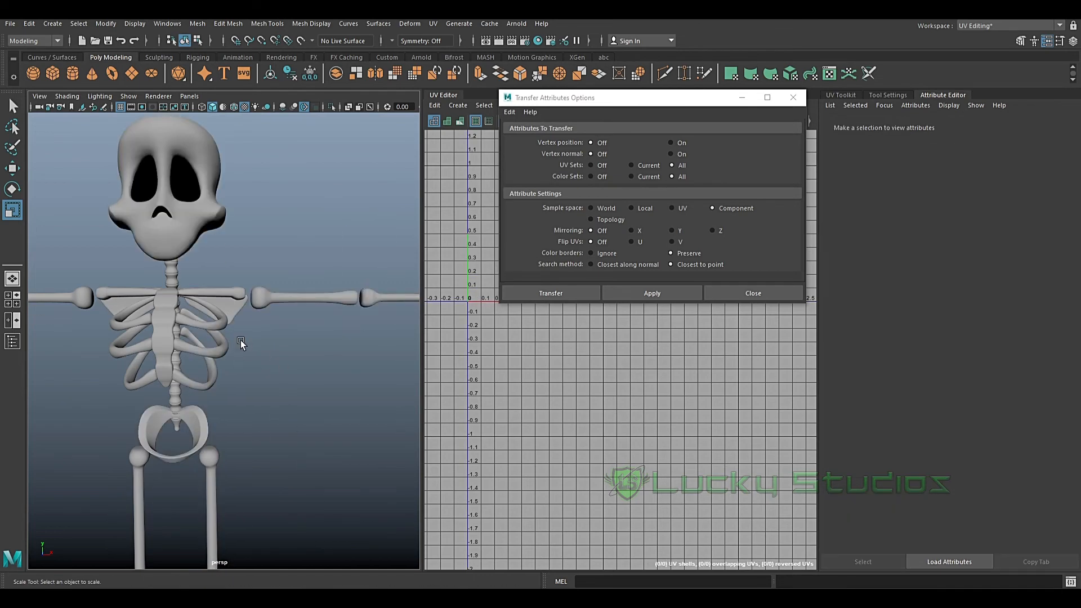
{"action": "mouse_move", "coordinate": [190, 312]}
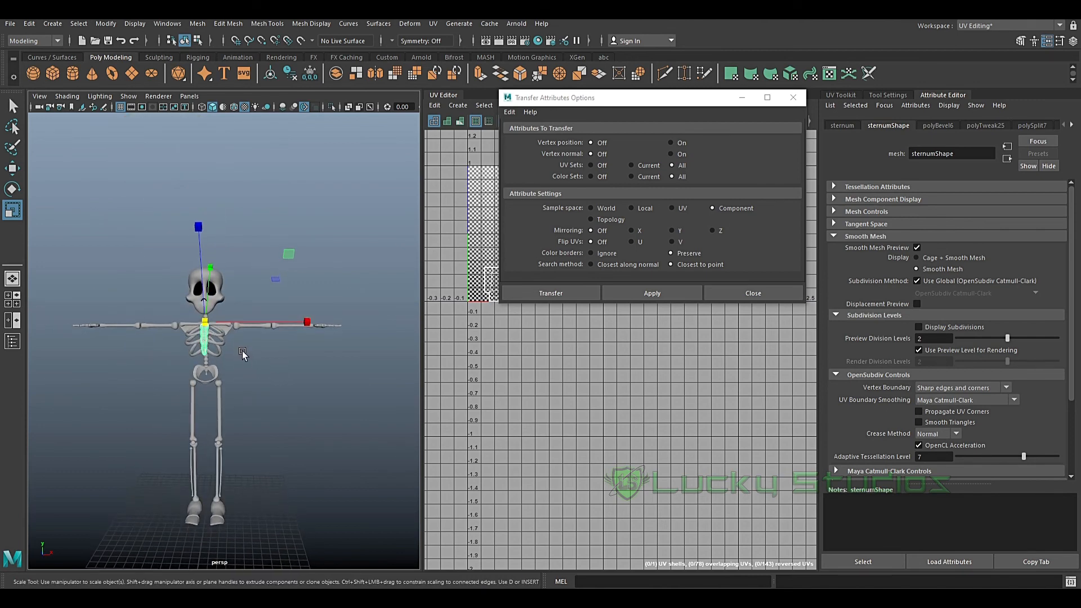
{"action": "left_click", "coordinate": [238, 349]}
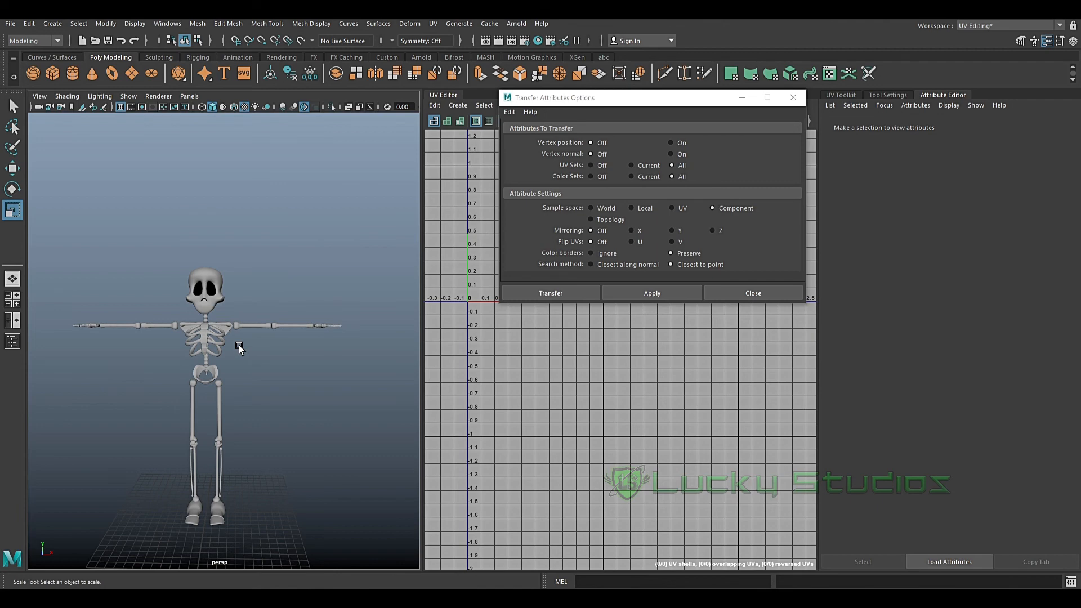
{"action": "mouse_move", "coordinate": [235, 344]}
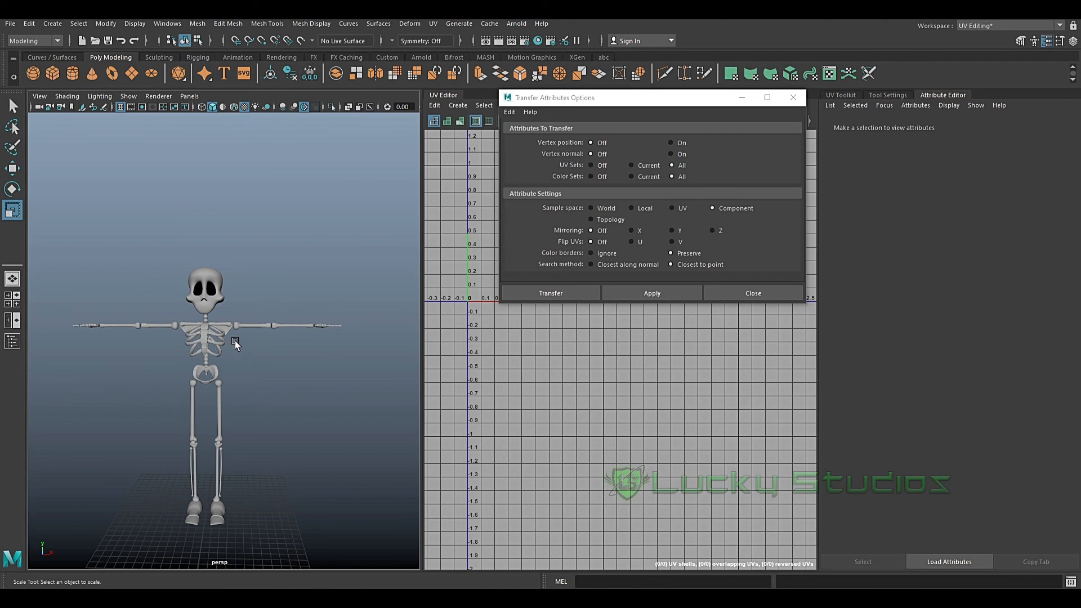